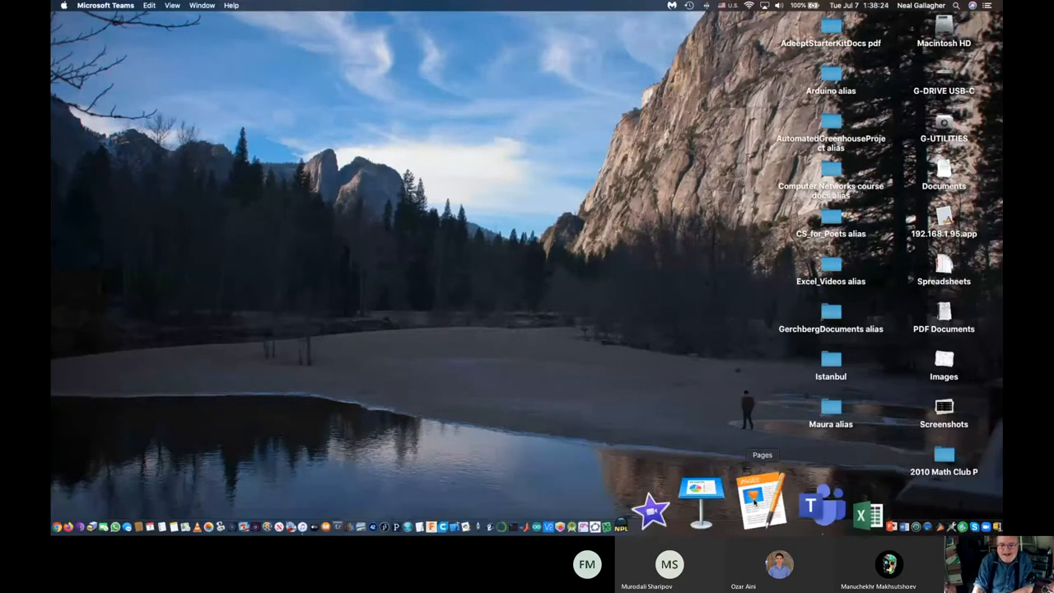
- Bring the open FinalExam.pages exam document to the front from the Dock
click(762, 494)
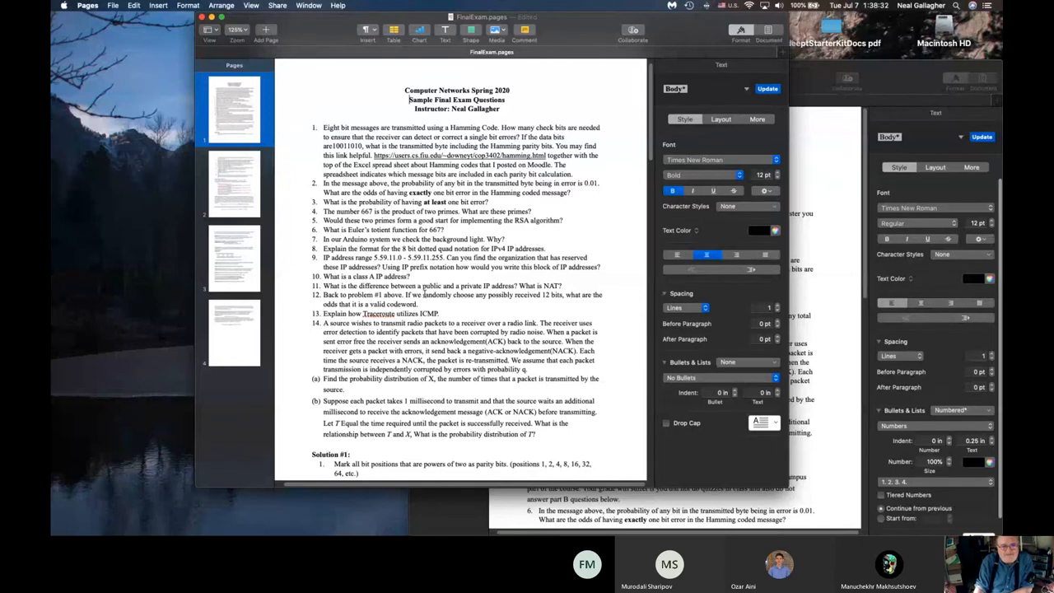
scroll(up, 3)
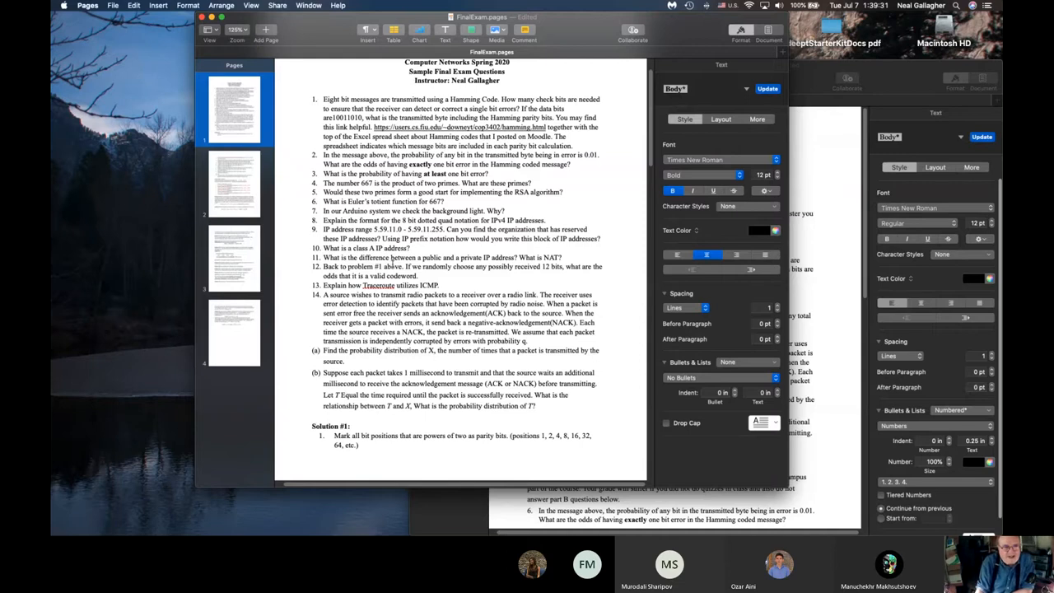
scroll(down, 3)
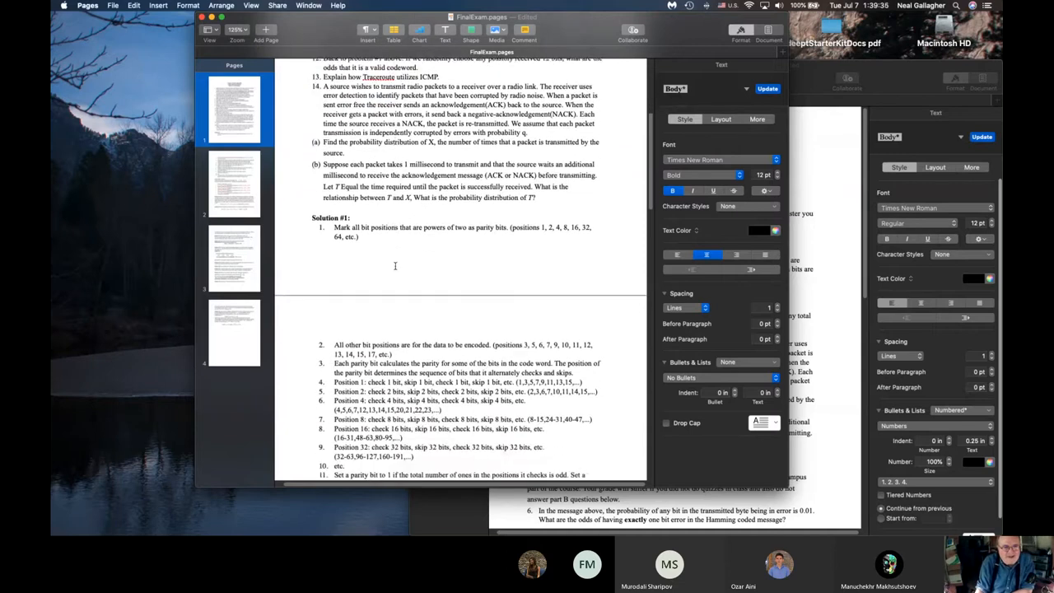
scroll(down, 3)
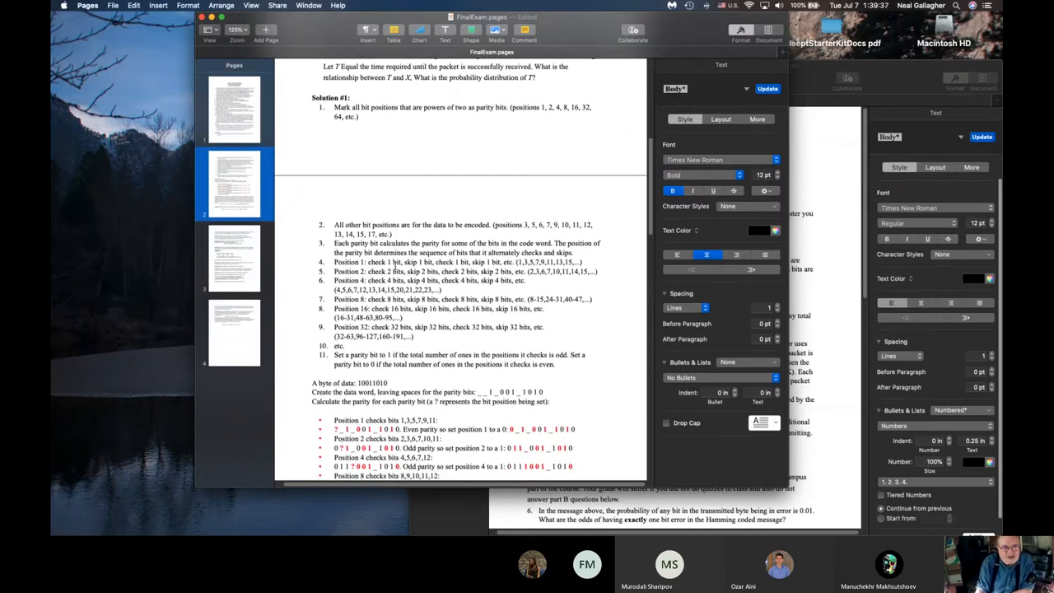
scroll(down, 3)
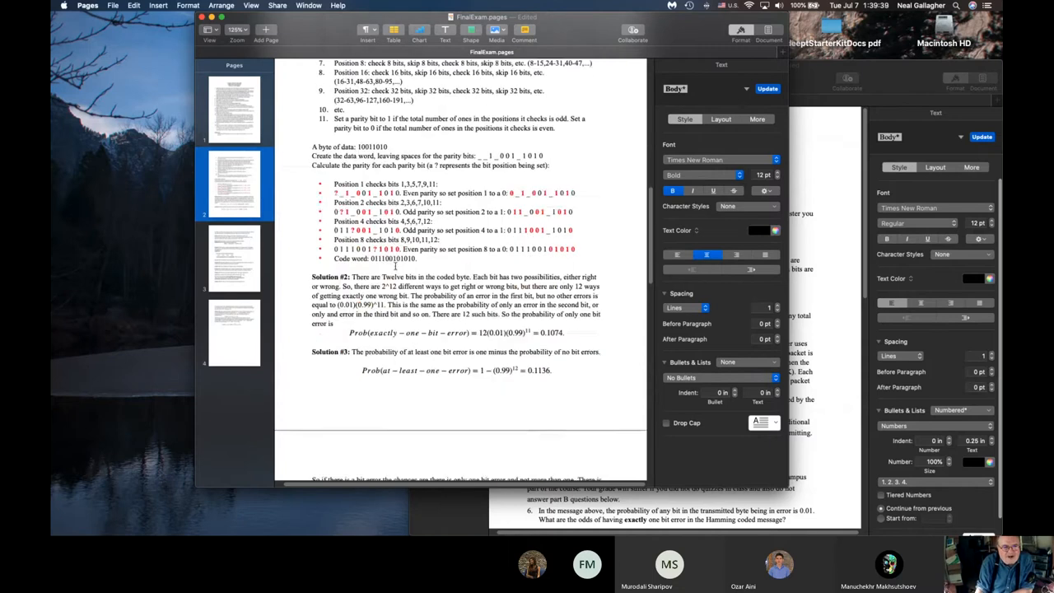
scroll(down, 3)
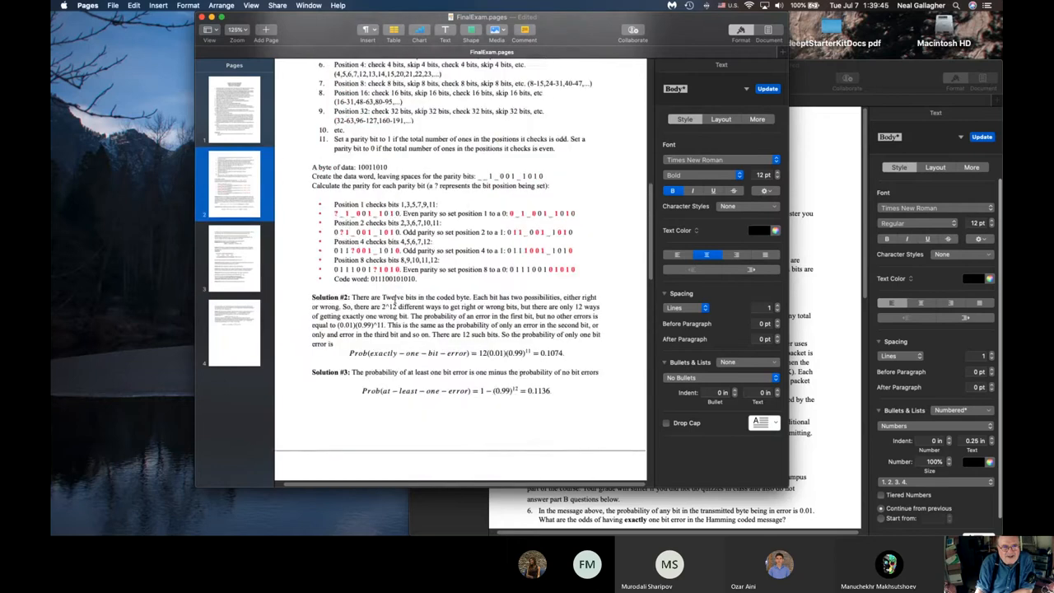
scroll(up, 3)
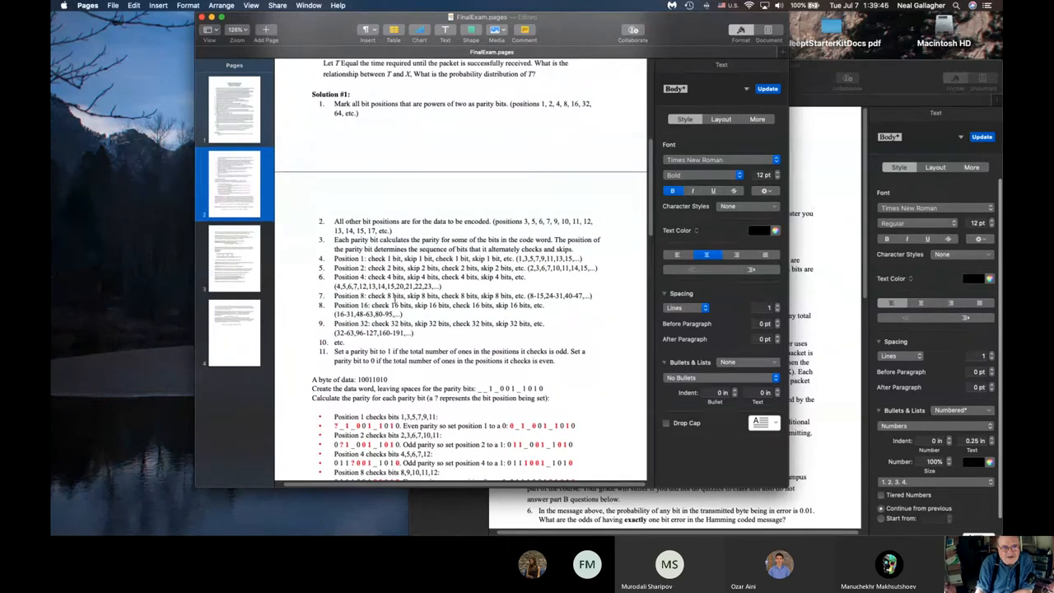
scroll(up, 3)
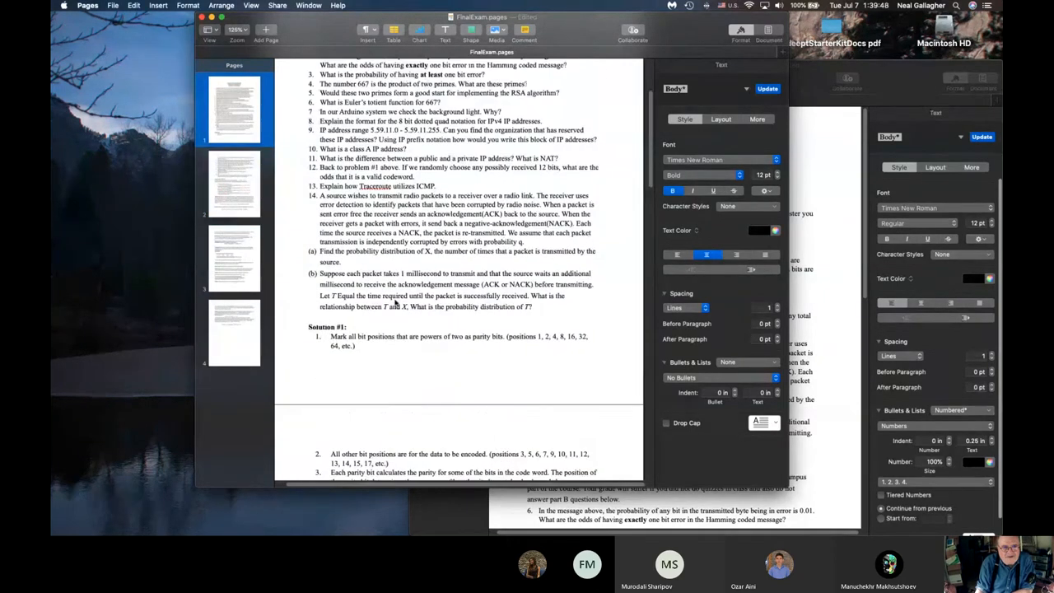
scroll(up, 3)
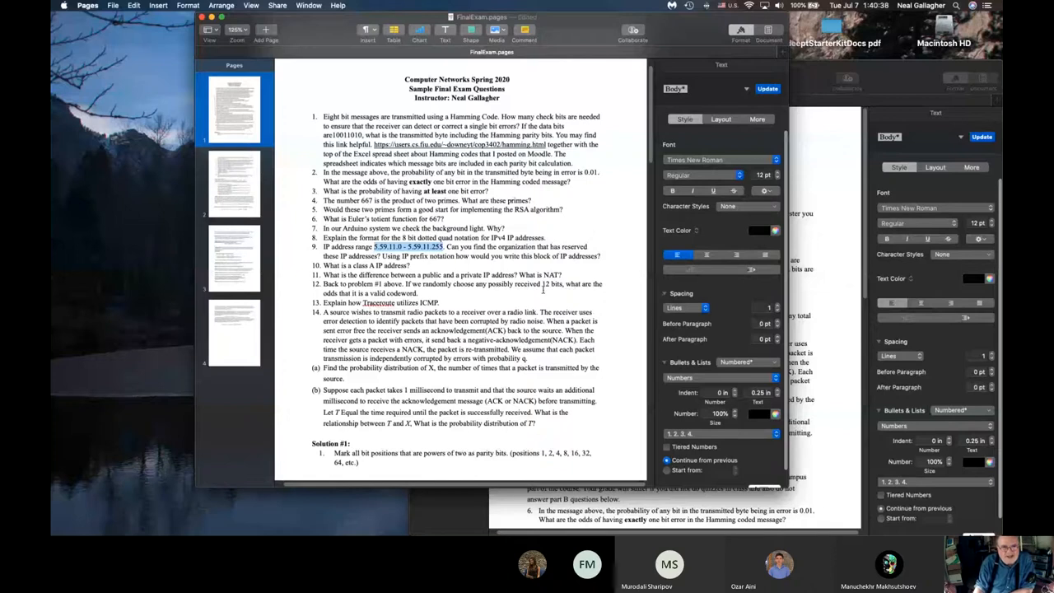
- Scroll up in the Pages exam document while opening system-wide search
scroll(up, 3)
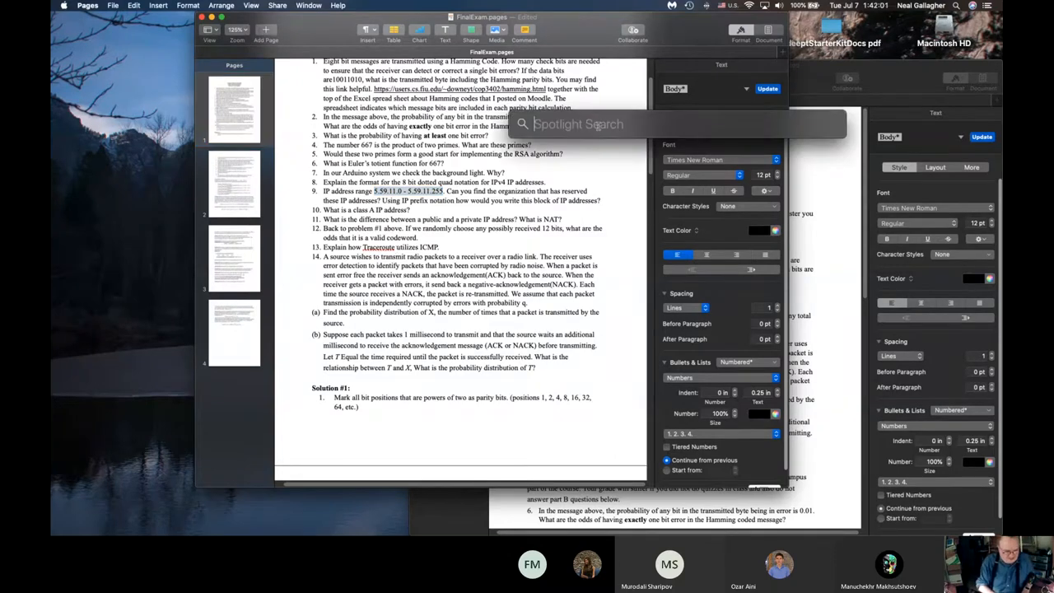
- Search Spotlight for 'network Utility.app' and launch it on the Traceroute tab
text(news.app)
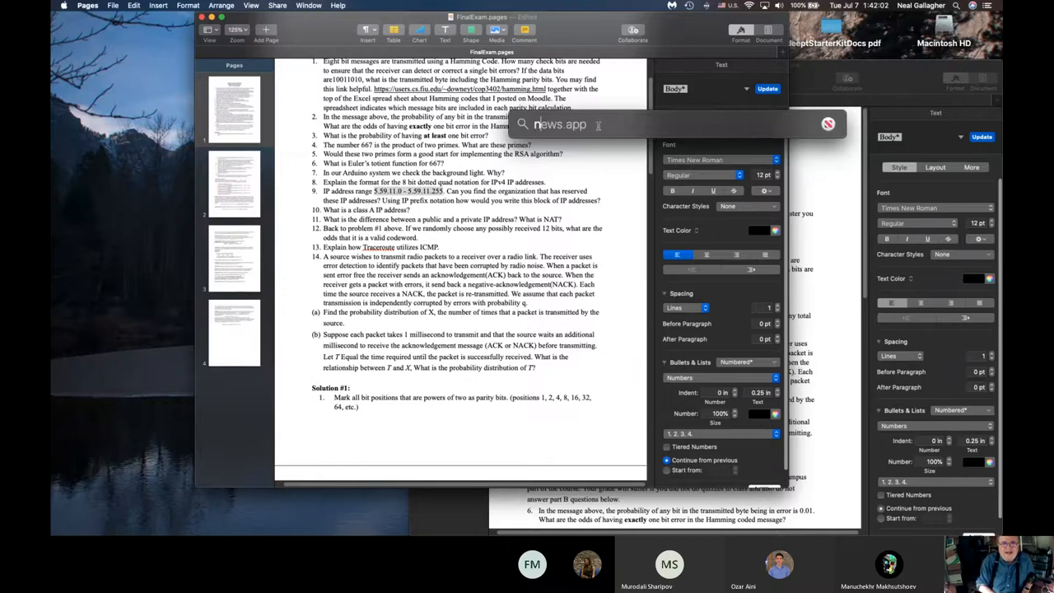
text(network Utility.app)
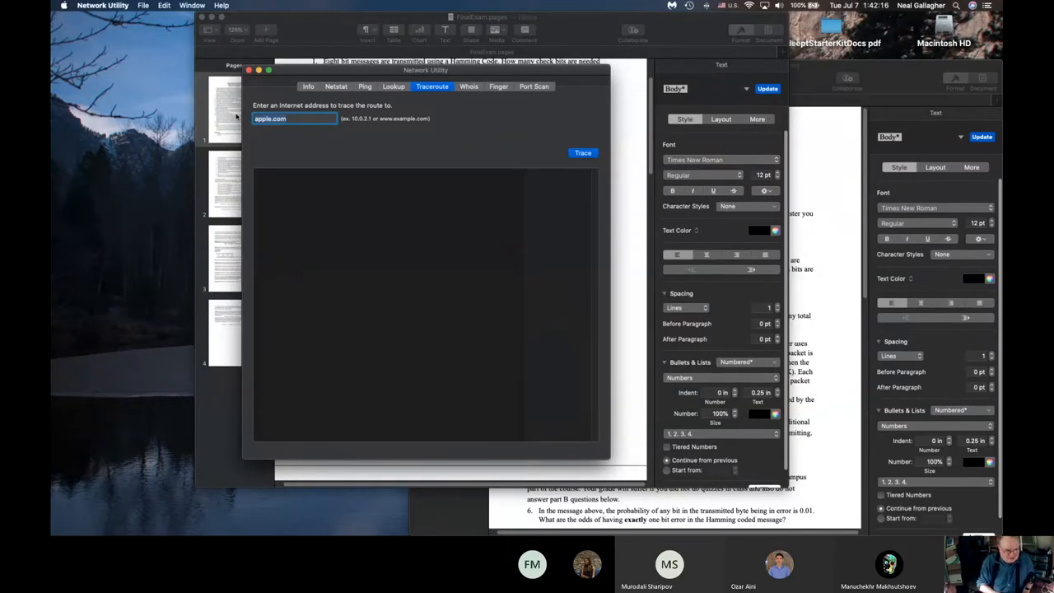
- Enter ucentralasia.org as the traceroute address in place of apple.com
text(ua)
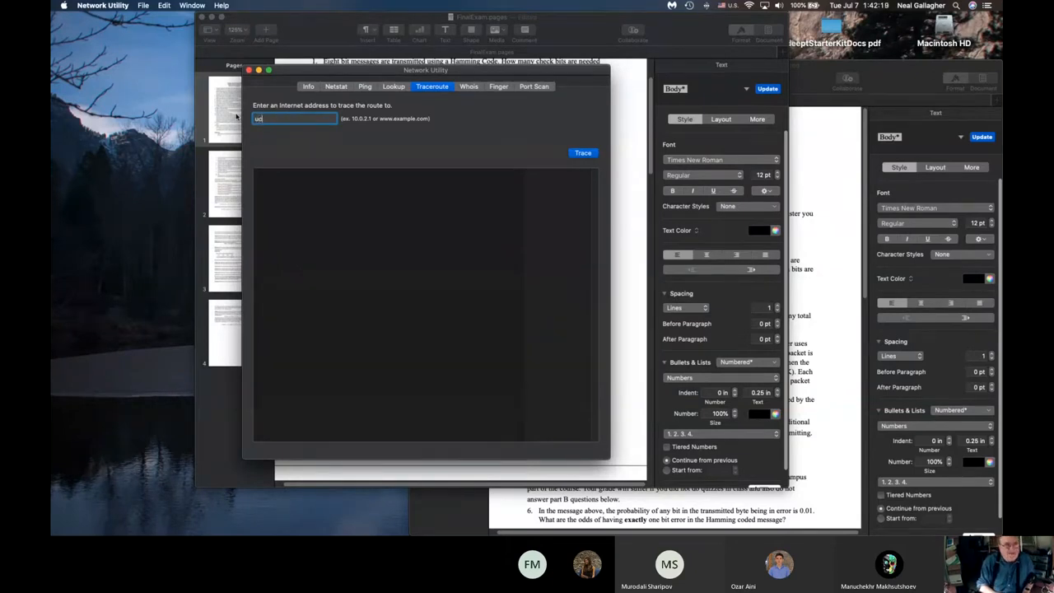
text(centralasia.)
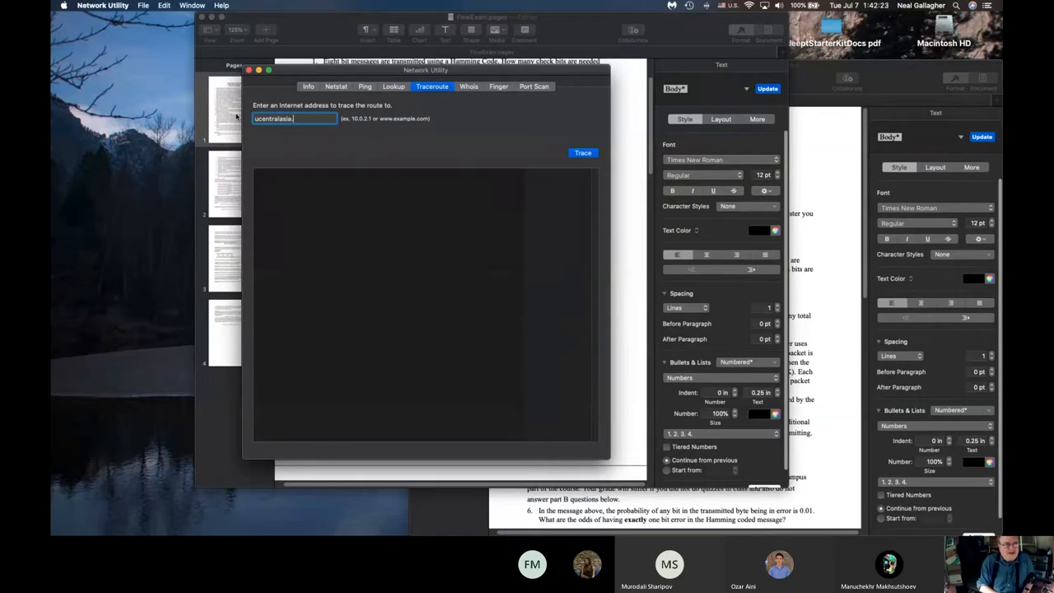
text(org)
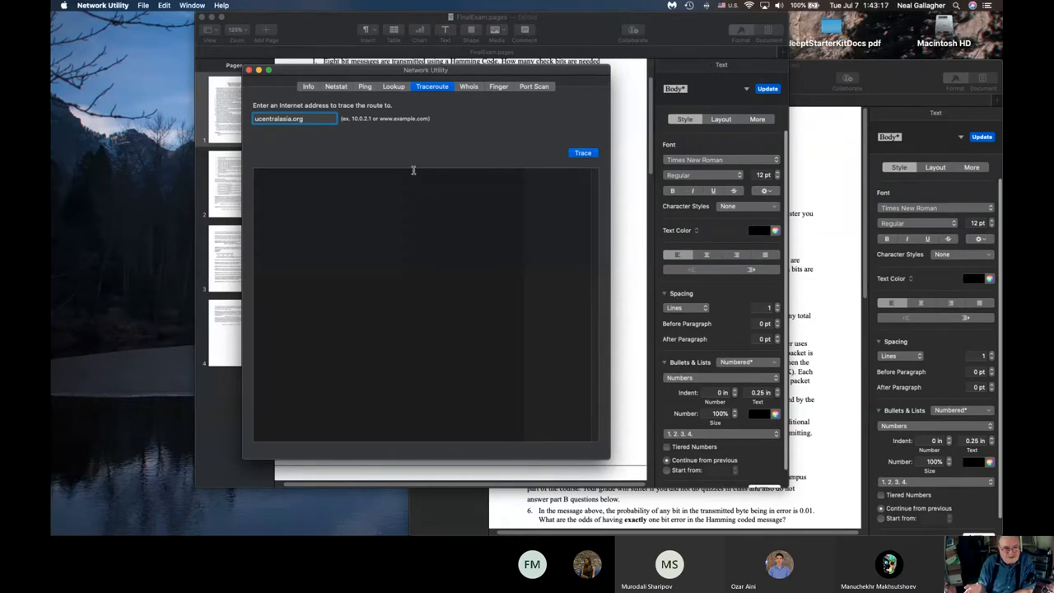
mouse_move(459, 155)
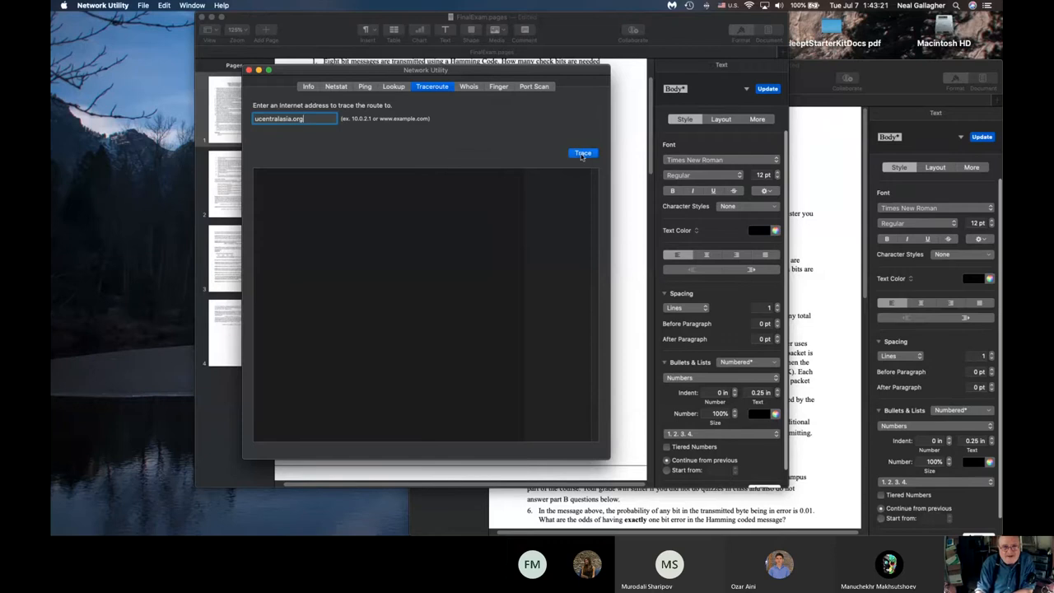
- Run the traceroute to ucentralasia.org, listing hops through ntwk.msn.net routers
click(583, 153)
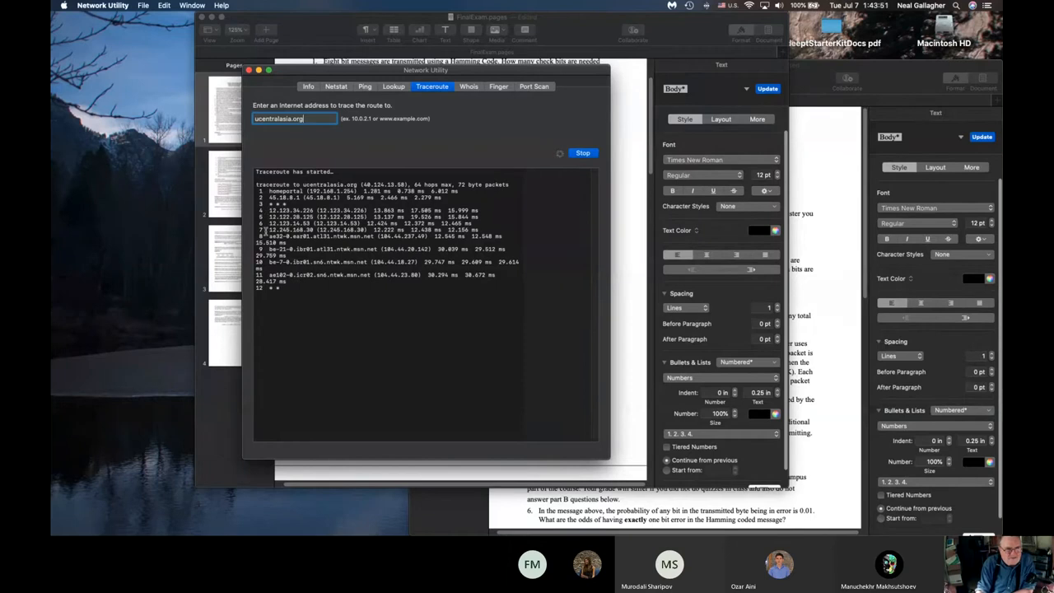
mouse_move(280, 298)
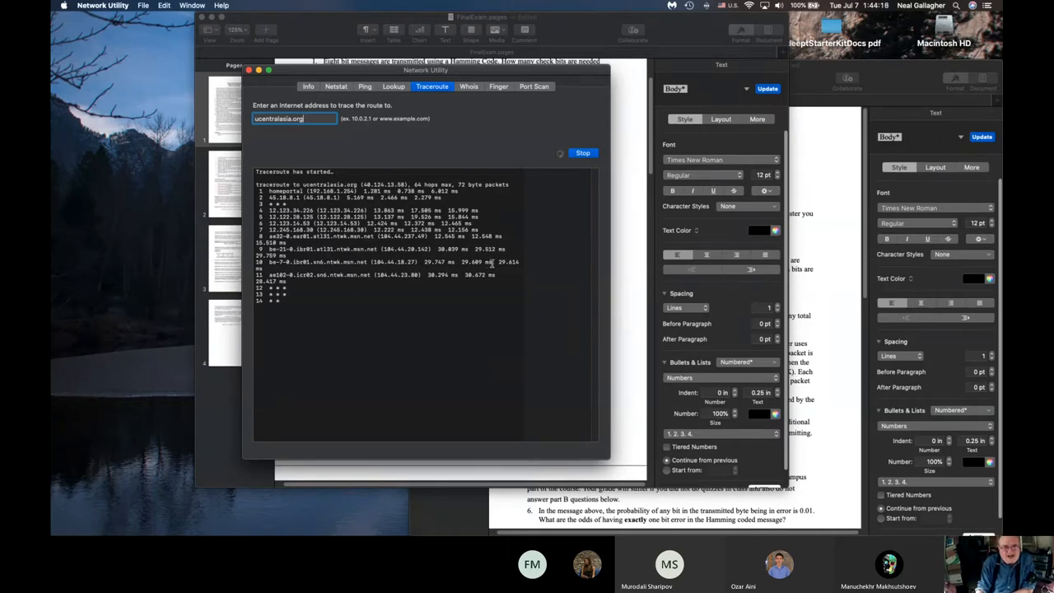
mouse_move(495, 319)
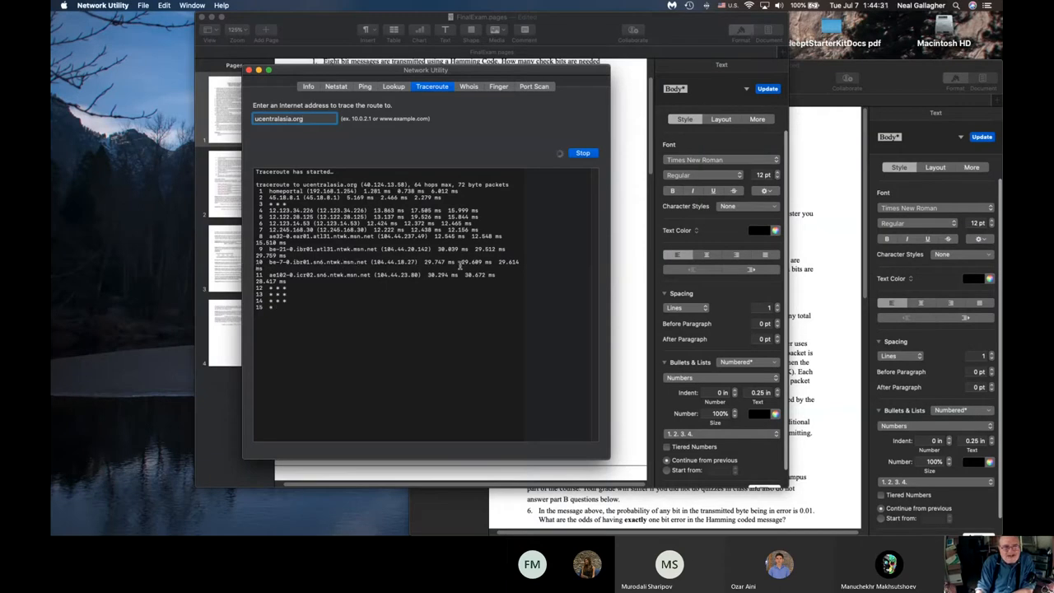
mouse_move(457, 336)
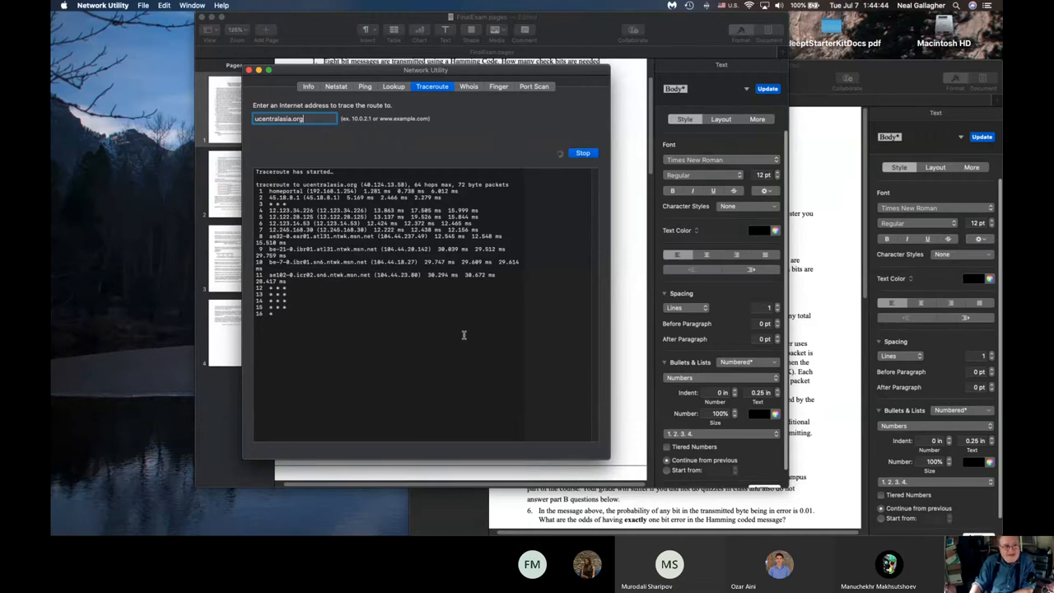
mouse_move(297, 284)
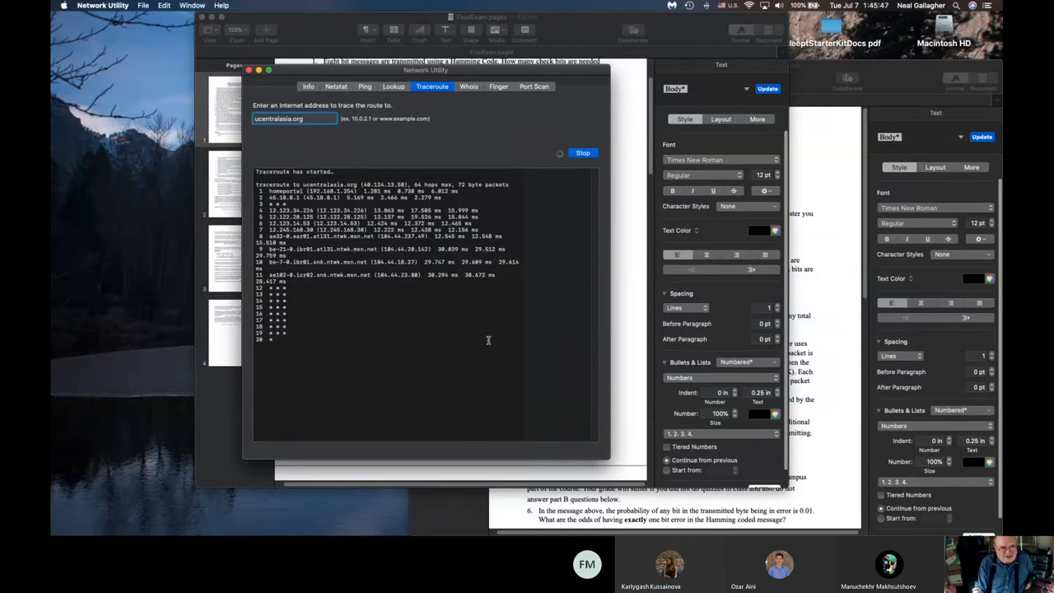
mouse_move(434, 392)
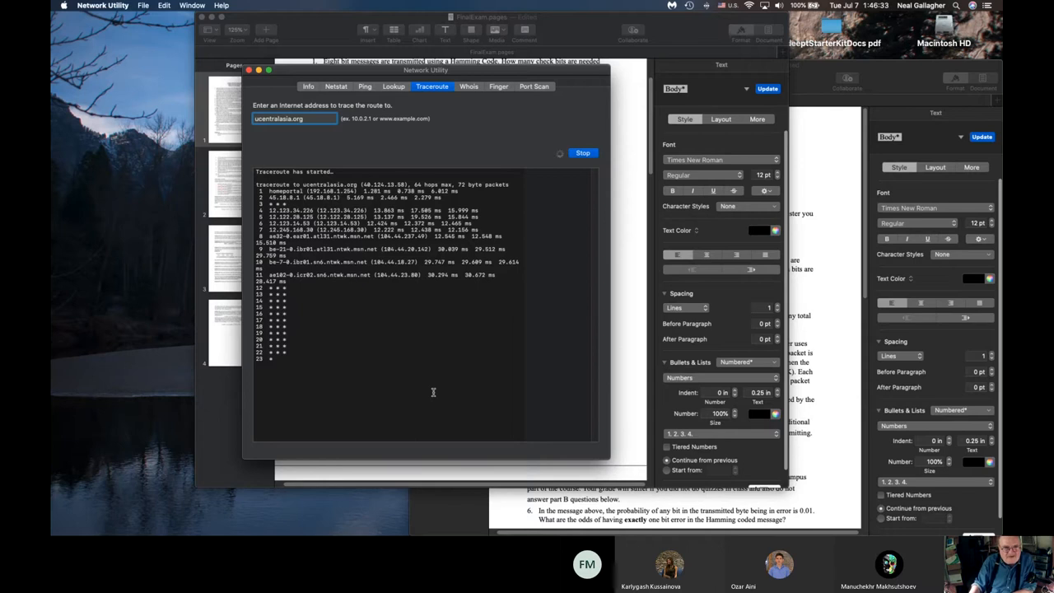
mouse_move(424, 375)
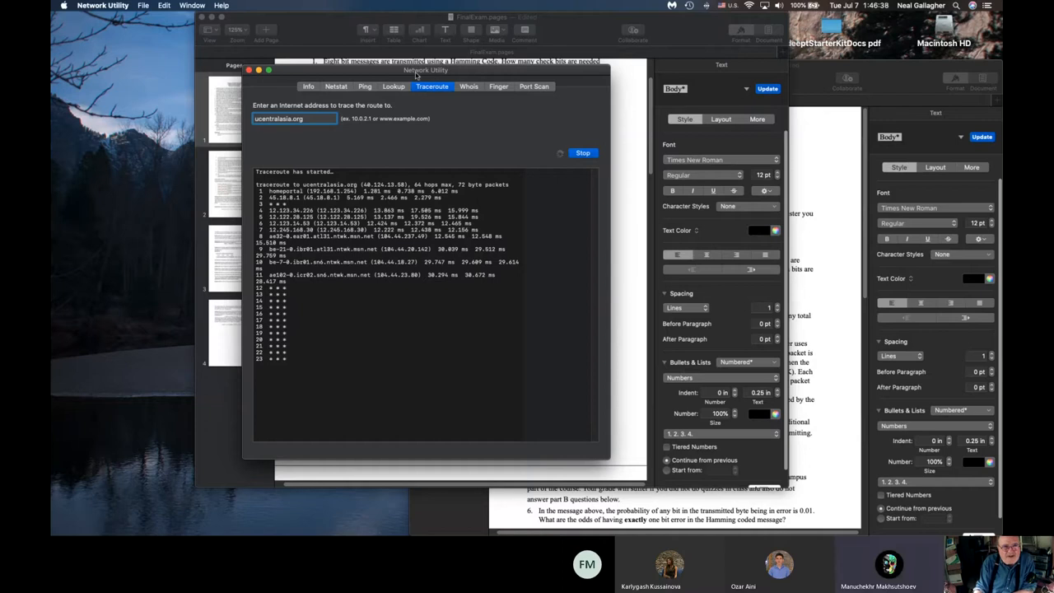
mouse_move(434, 151)
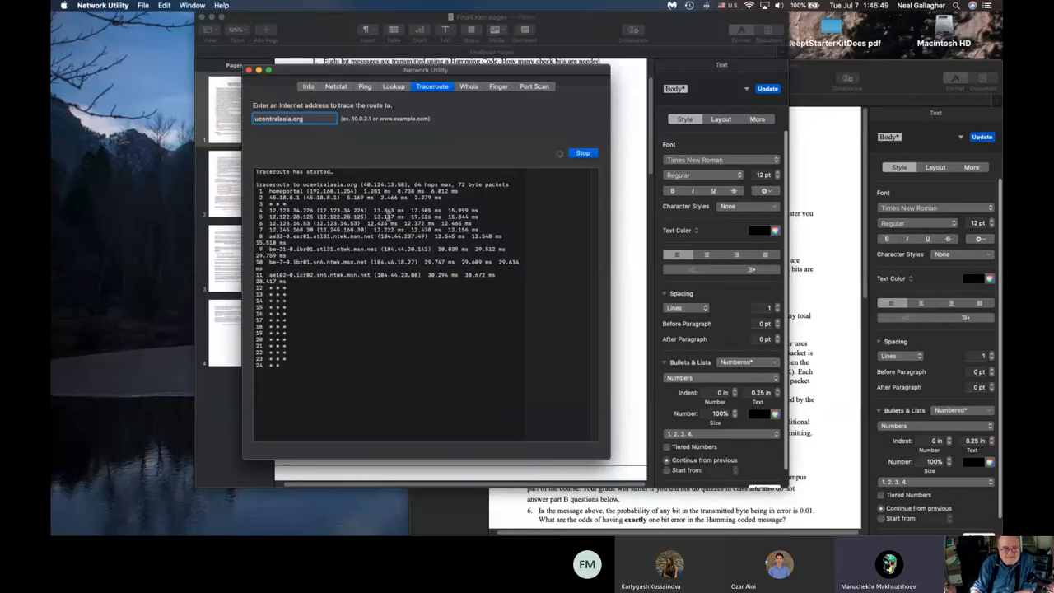
mouse_move(376, 346)
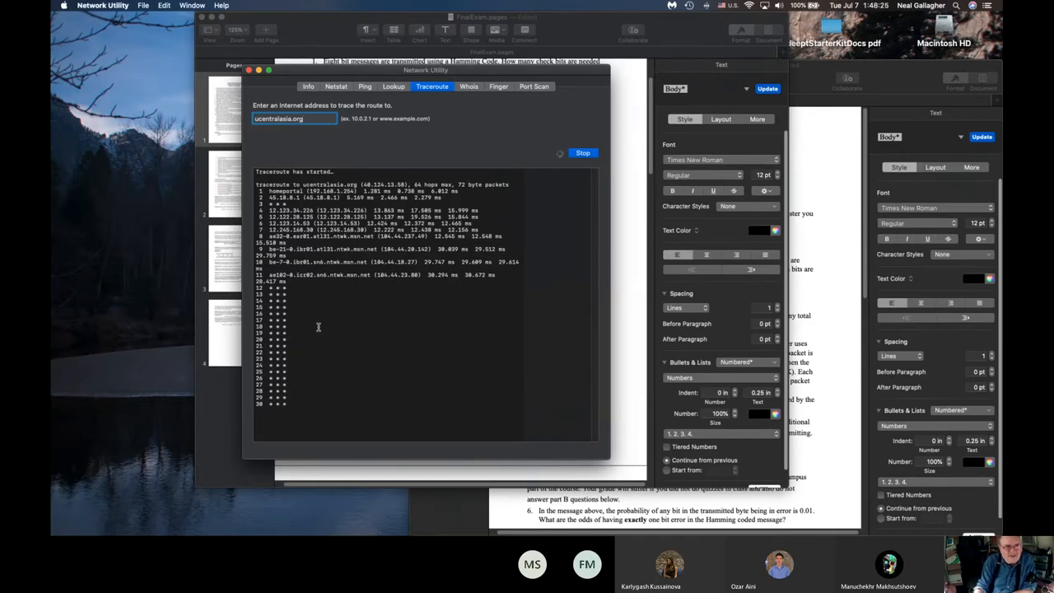
mouse_move(403, 293)
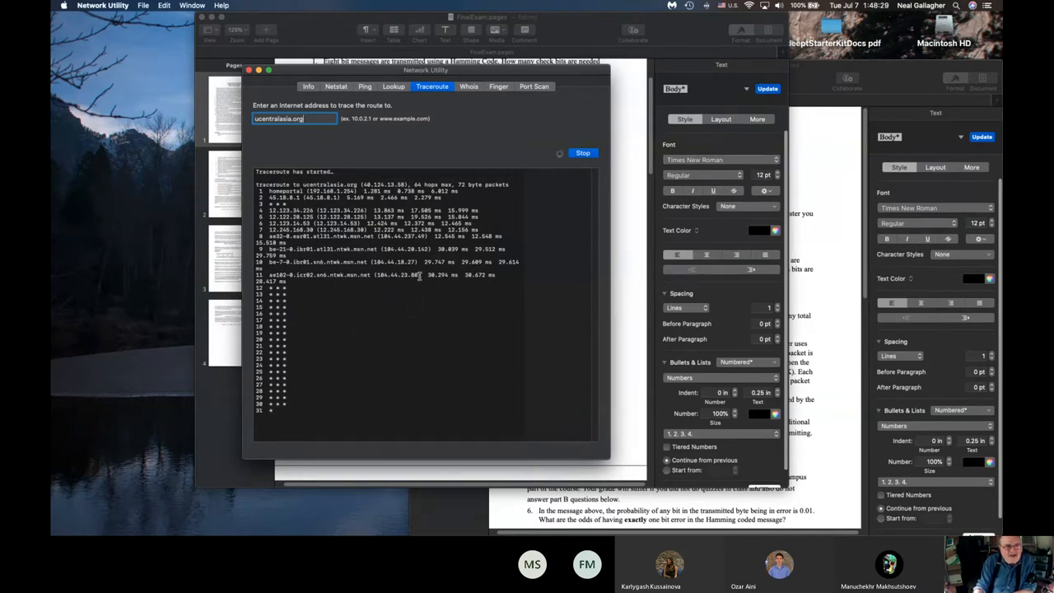
- Select hop 11's IP address 104.44.23.80 in the traceroute results
double_click(398, 274)
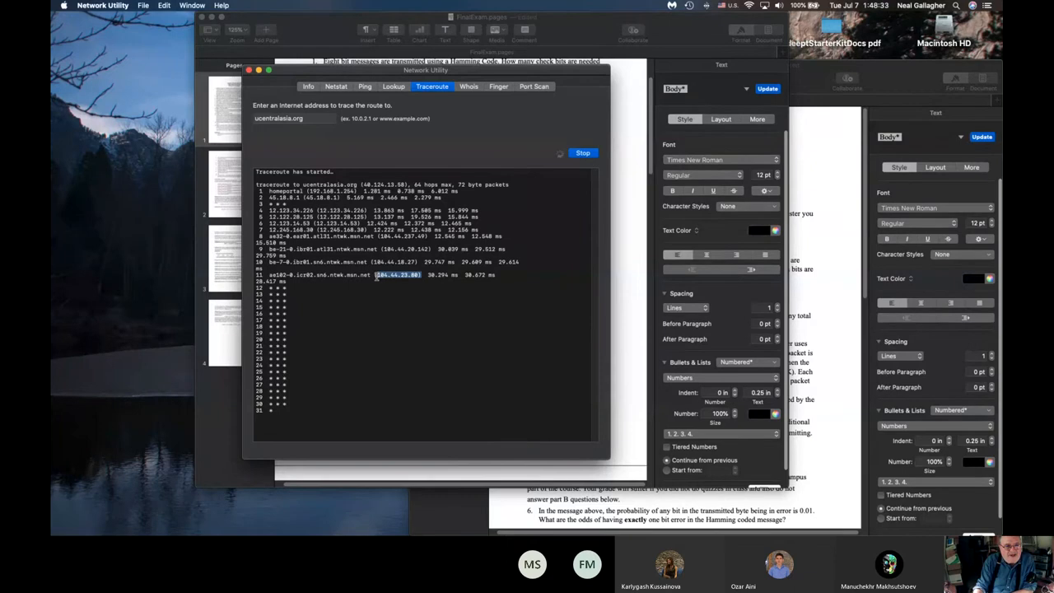
click(377, 275)
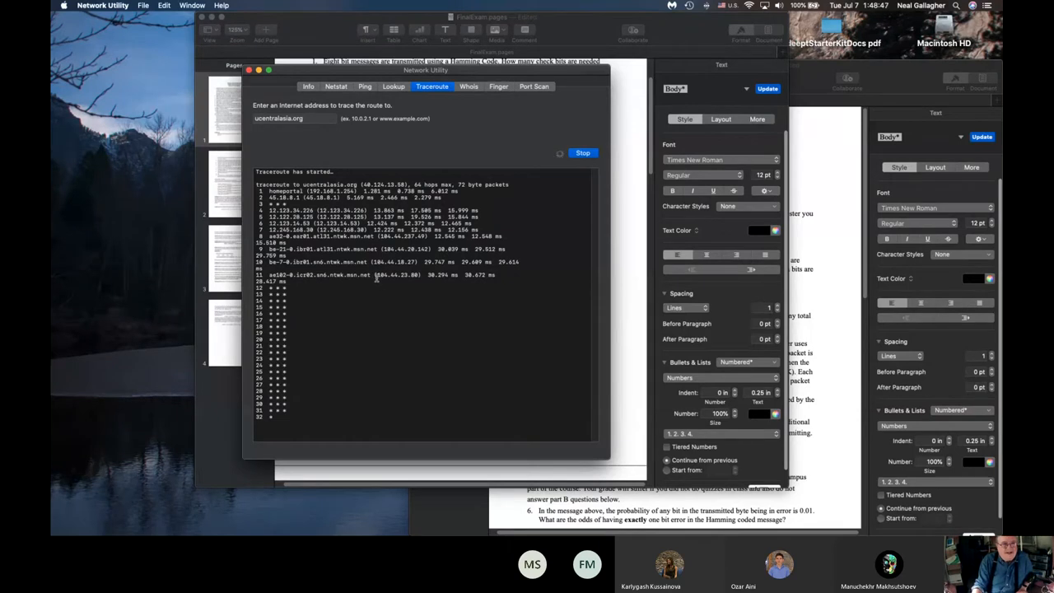
double_click(392, 274)
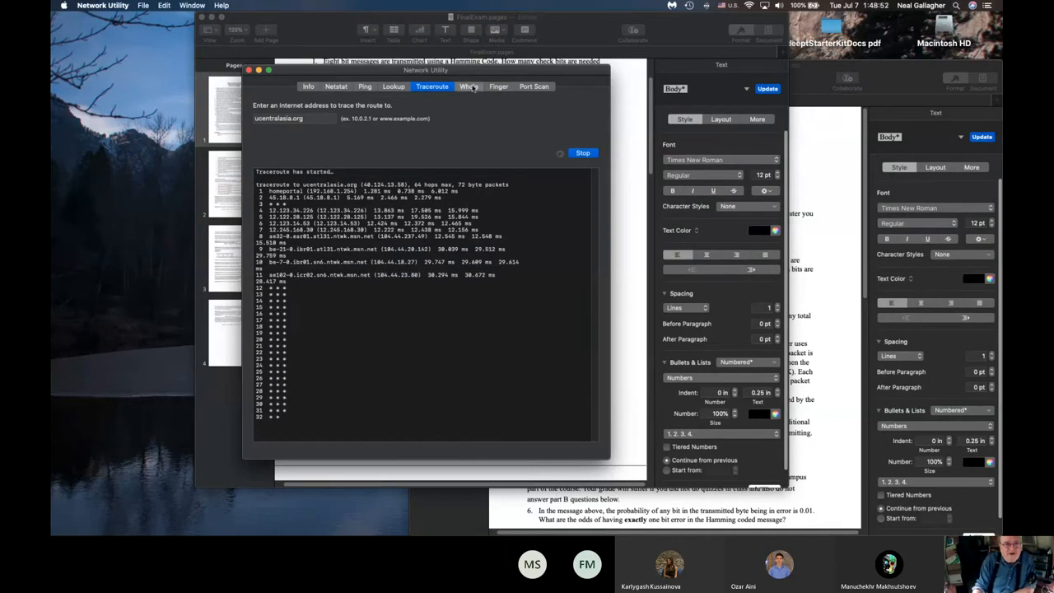
click(469, 85)
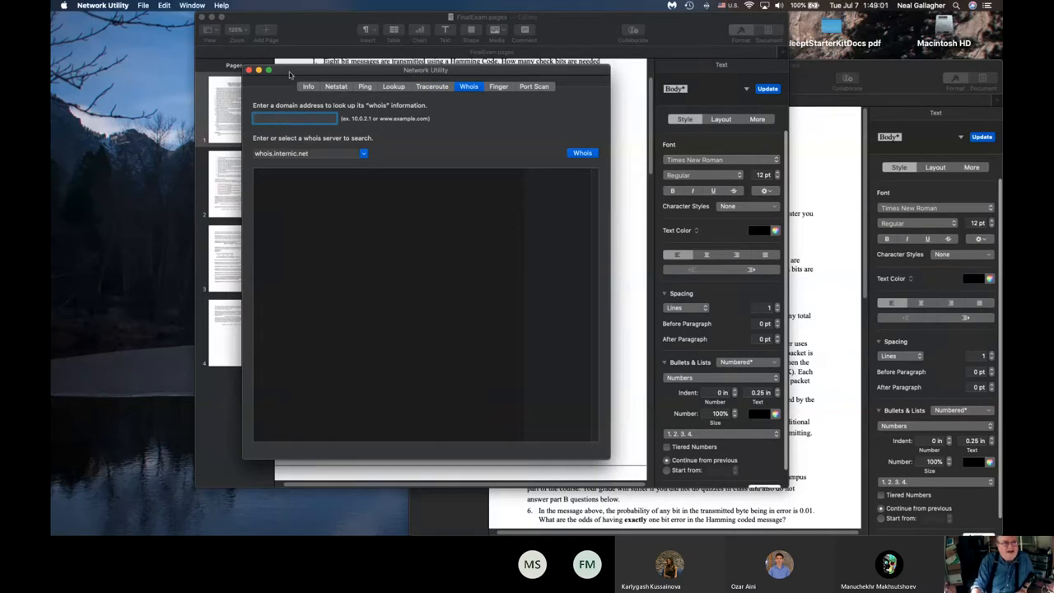
click(432, 85)
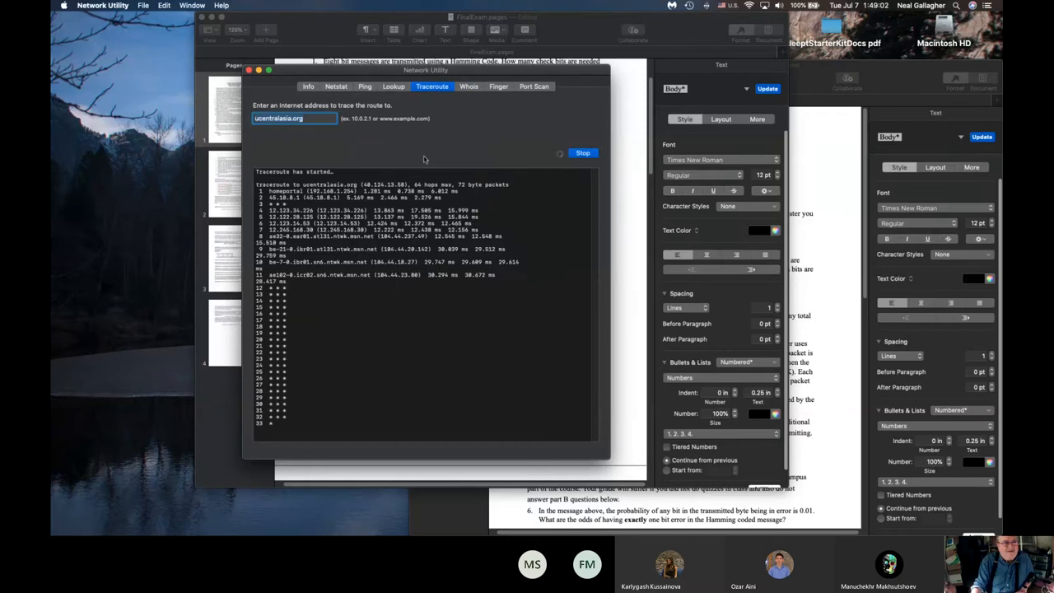
mouse_move(403, 302)
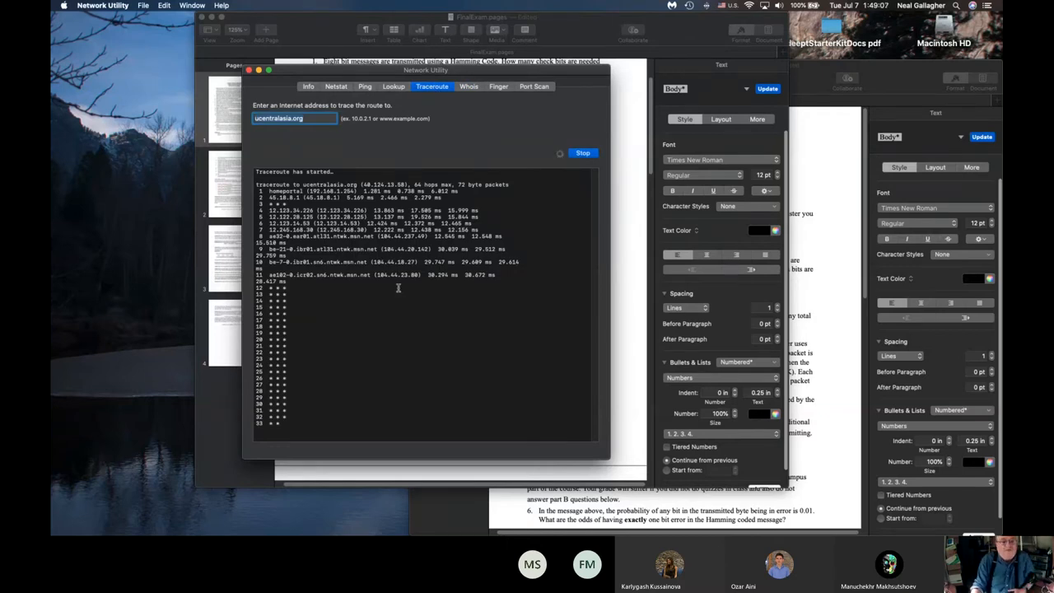
mouse_move(488, 96)
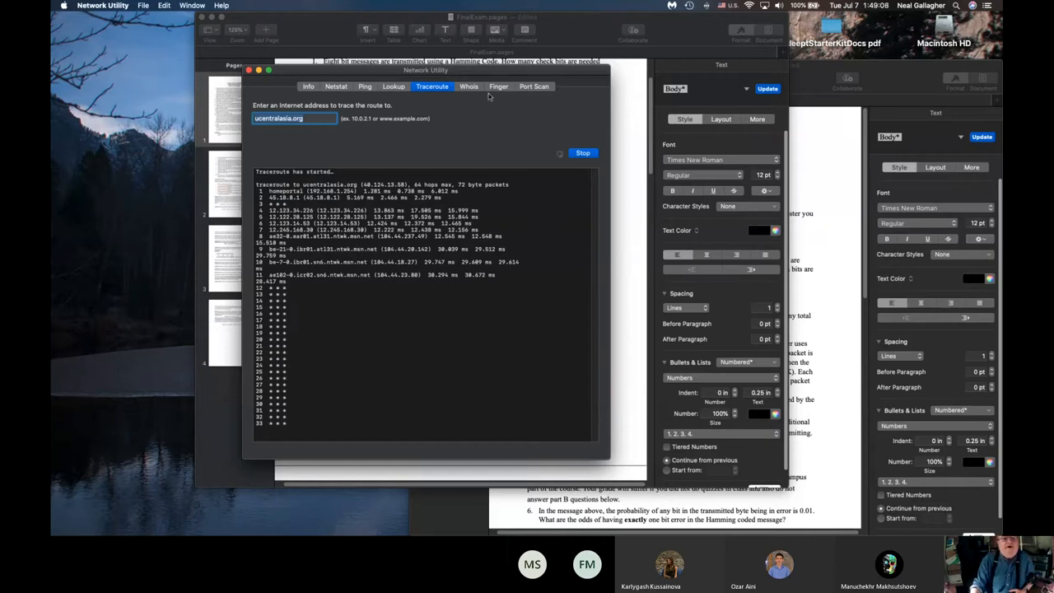
- Run a Whois lookup for 104.44.23.80, which returns no match from whois.internic.net
click(468, 86)
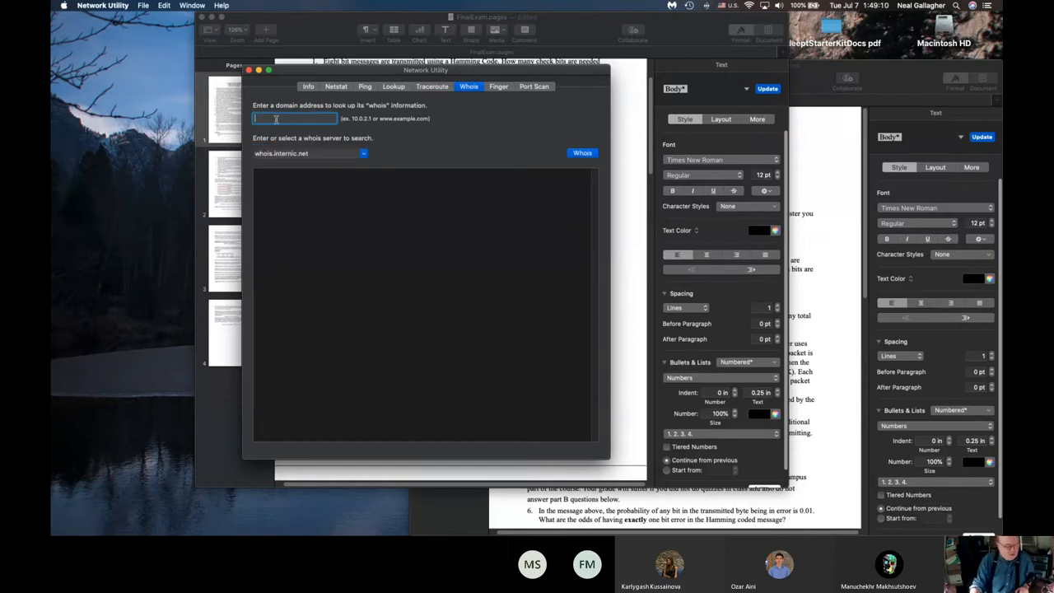
text(104.44.23)
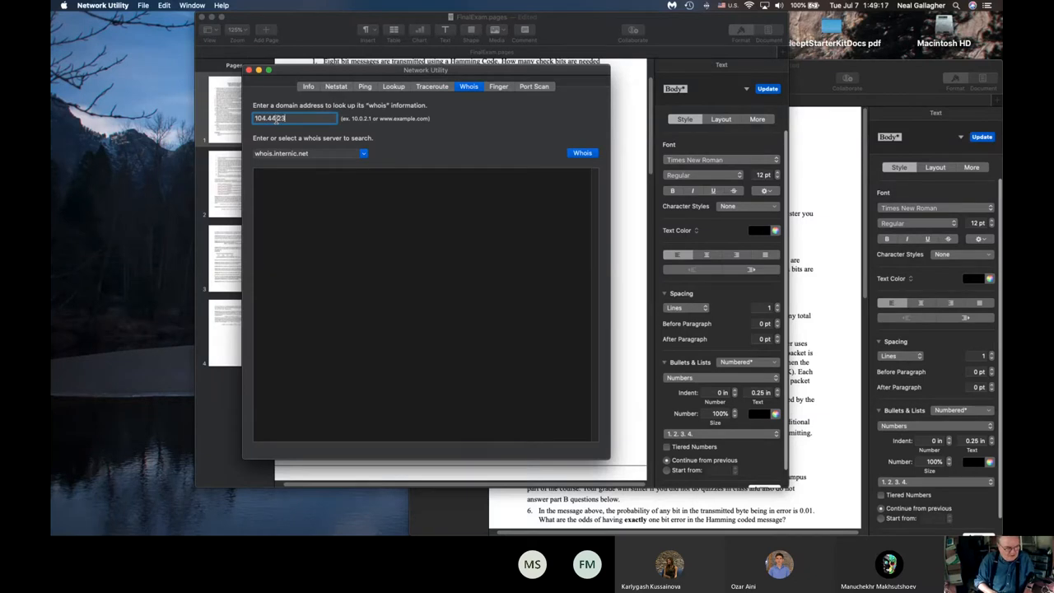
text(.80)
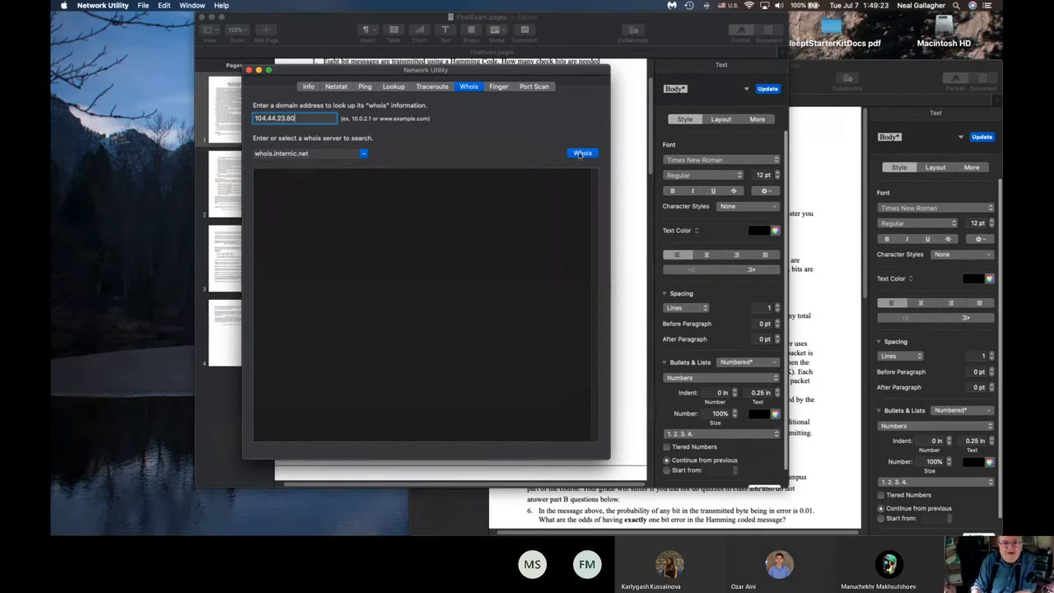
click(582, 152)
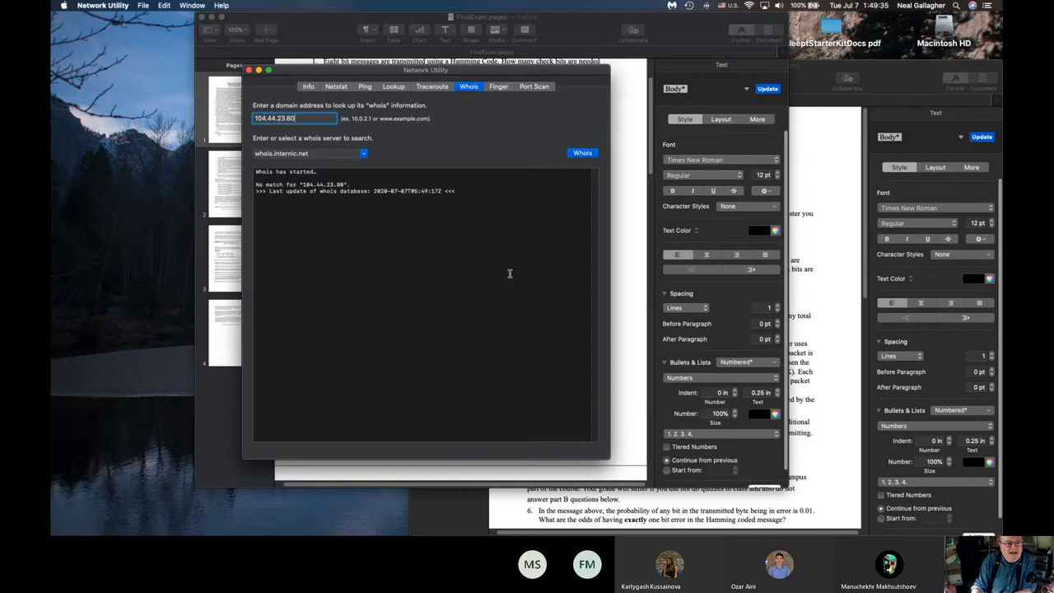
mouse_move(344, 214)
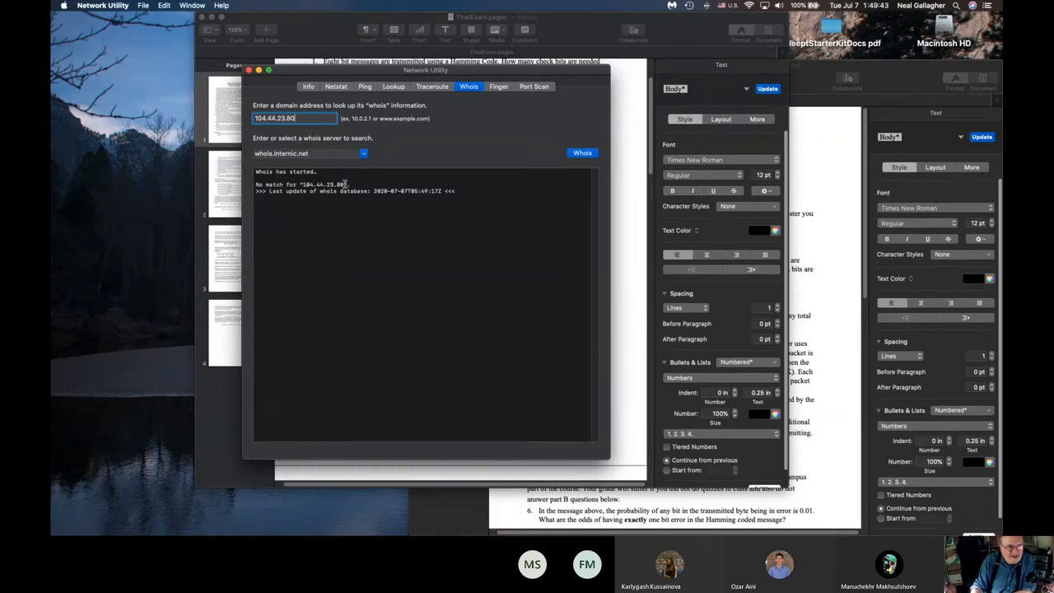
mouse_move(354, 282)
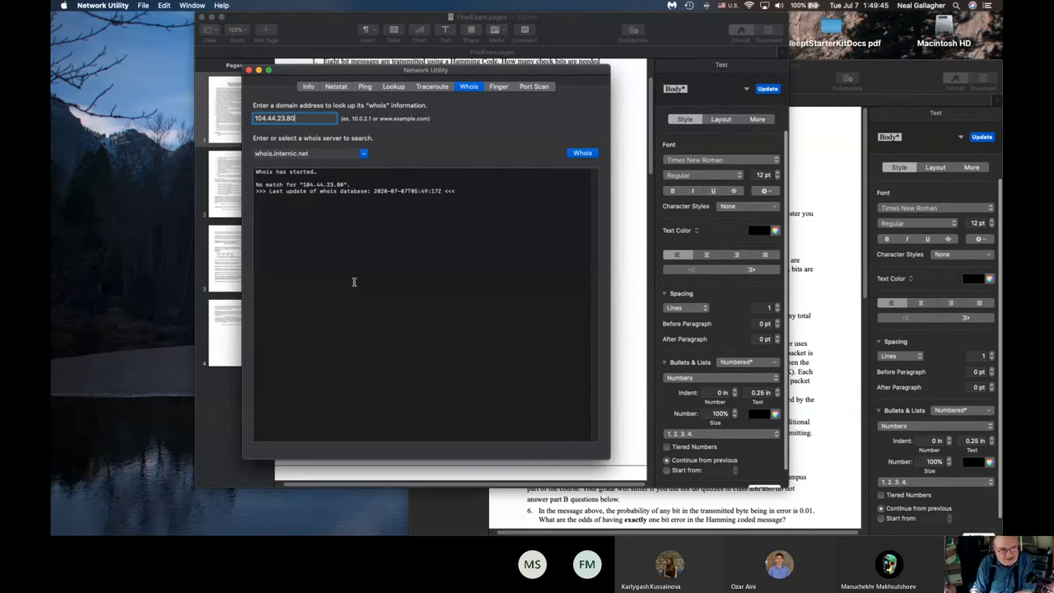
mouse_move(417, 249)
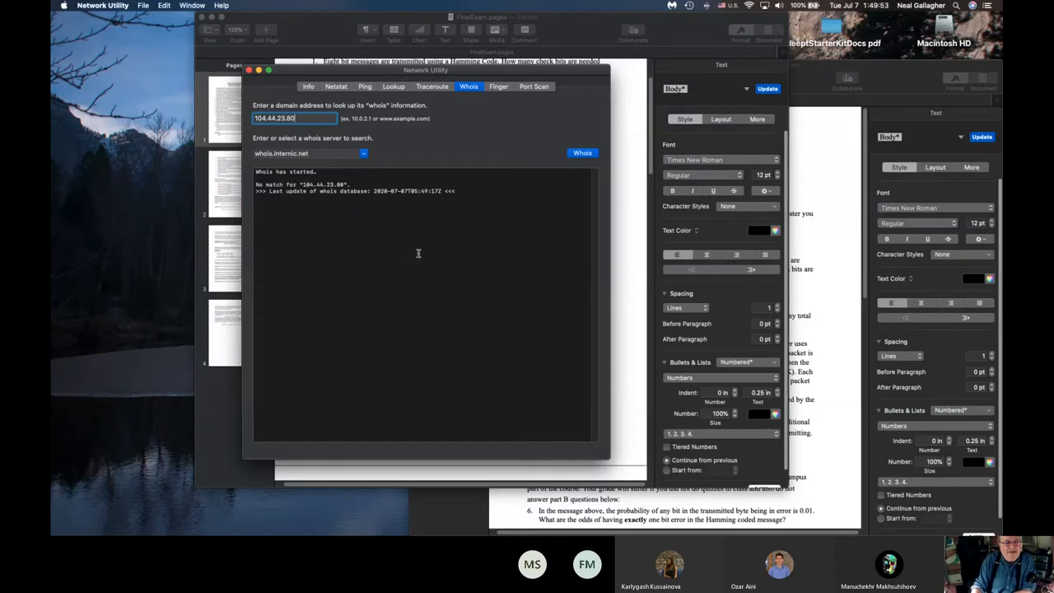
mouse_move(409, 289)
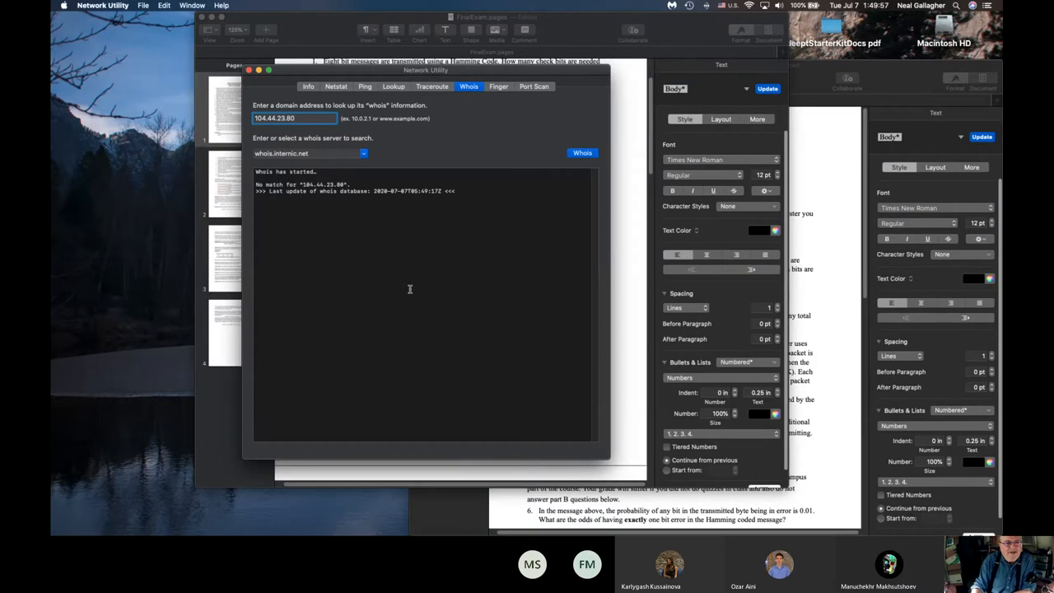
mouse_move(331, 179)
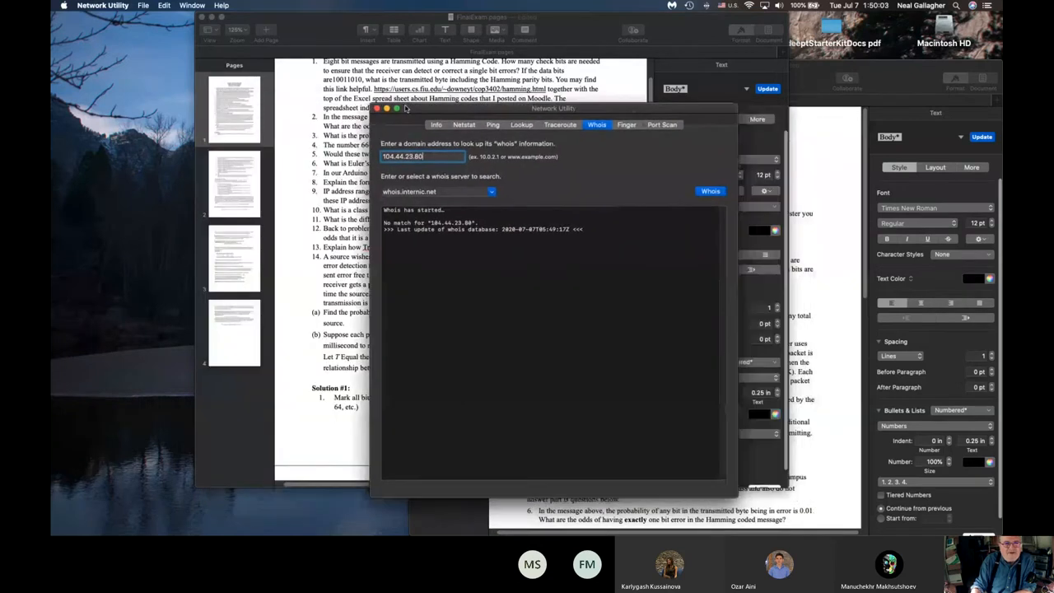
- Move Network Utility aside and scroll the Pages exam questions back to the top
drag(552, 108, 690, 93)
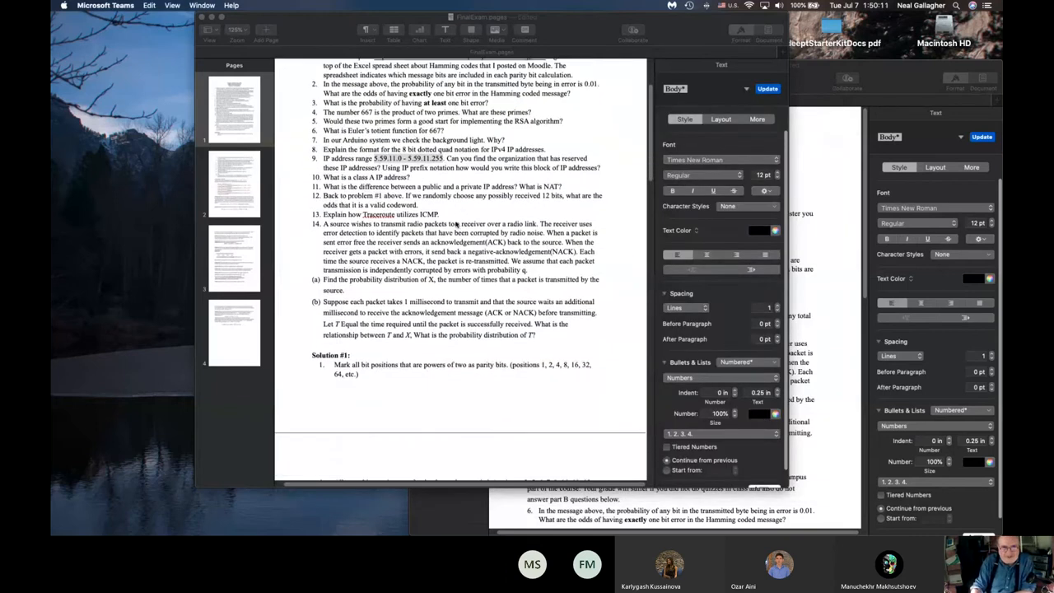
scroll(up, 3)
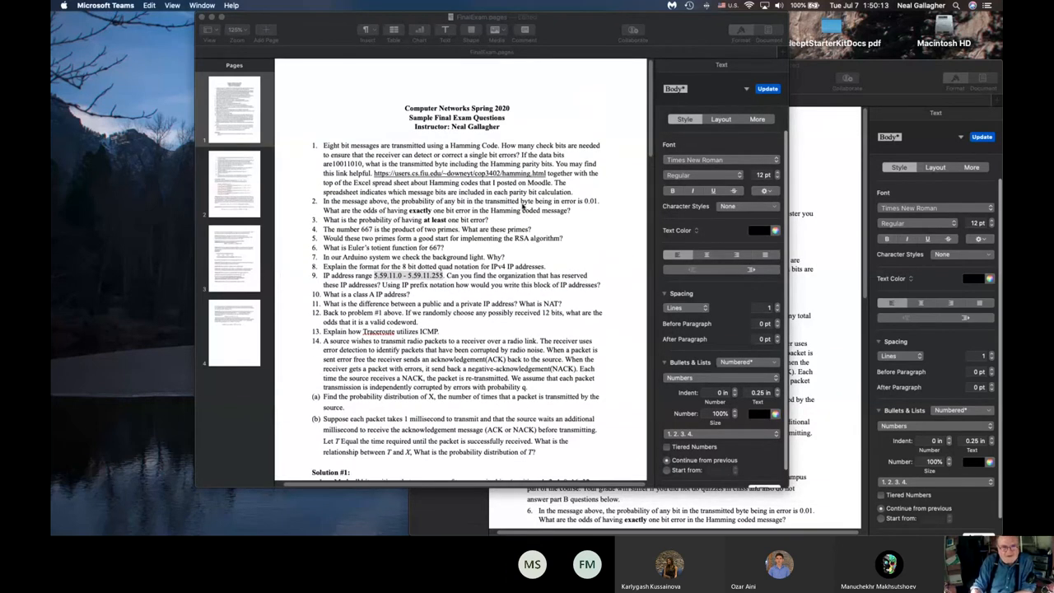
scroll(up, 3)
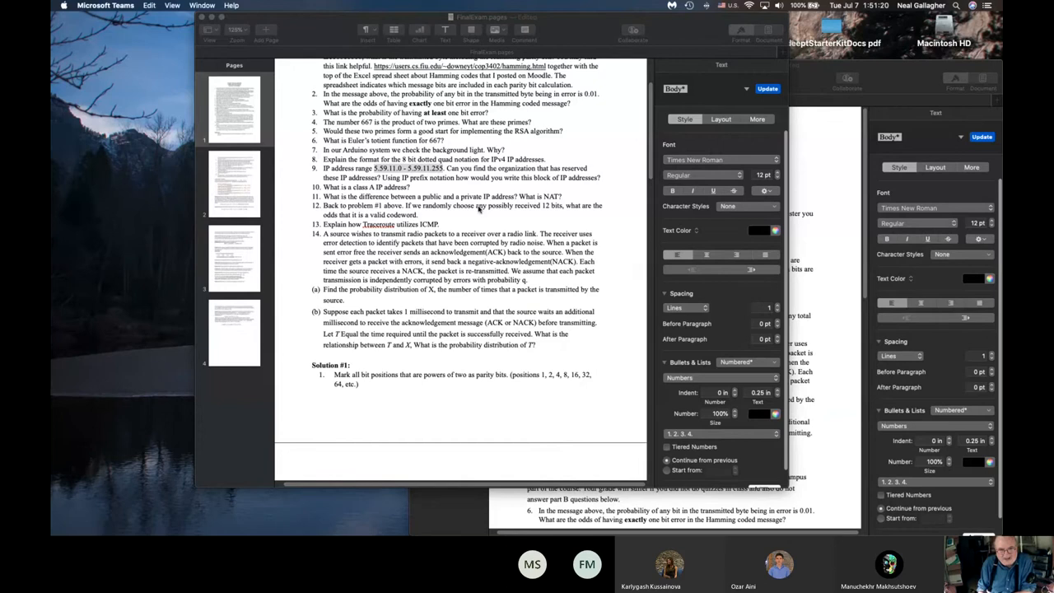
scroll(up, 3)
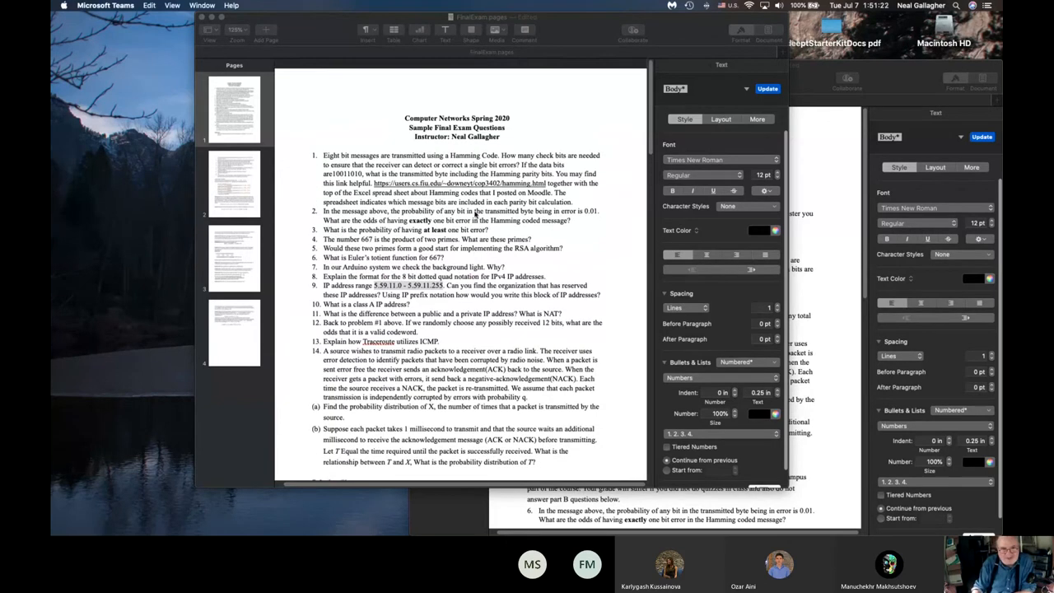
scroll(up, 3)
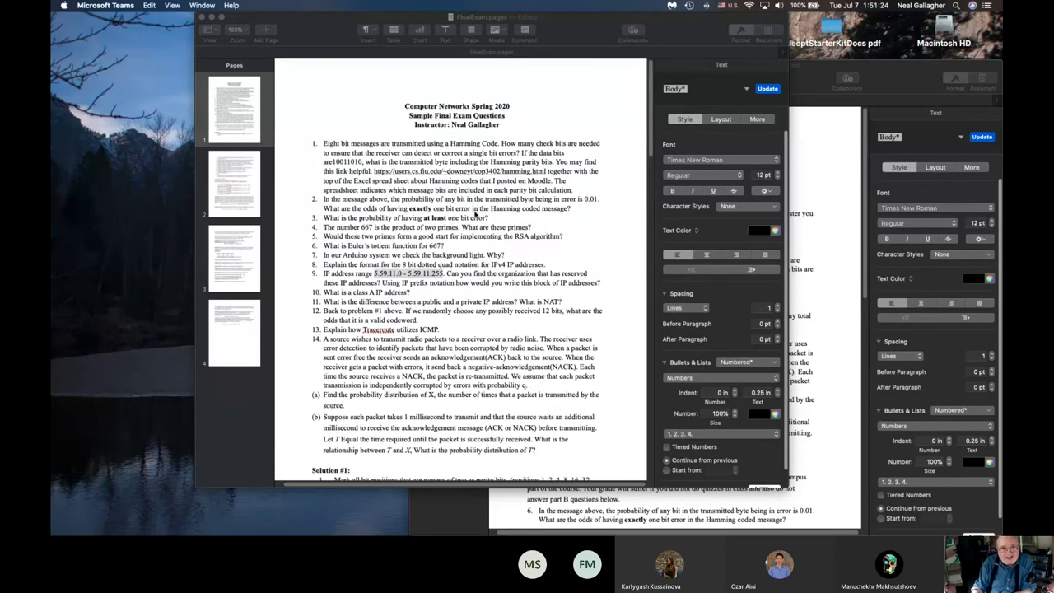